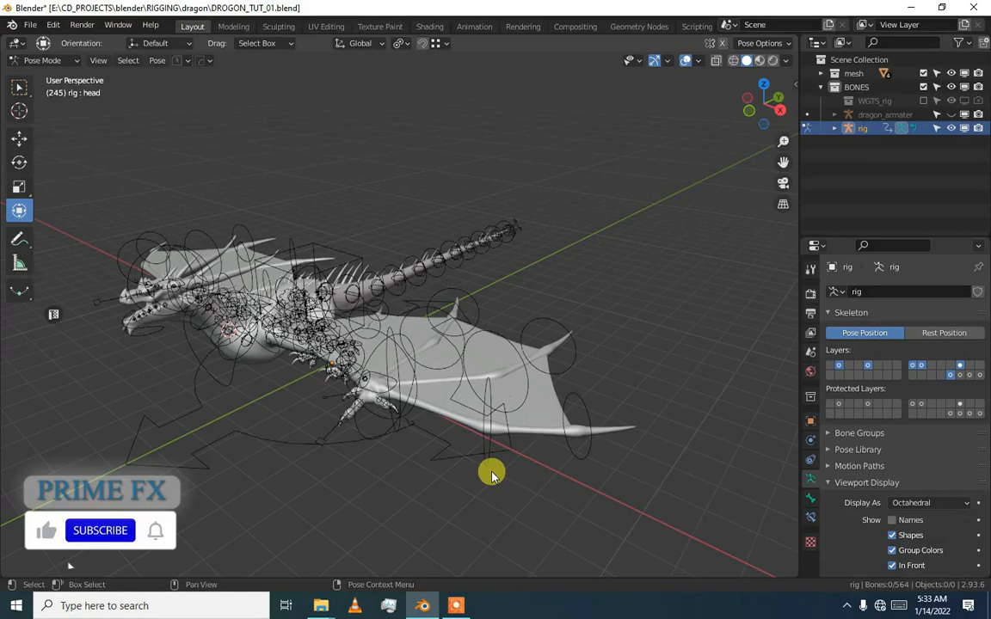
{"action": "mouse_move", "coordinate": [757, 211]}
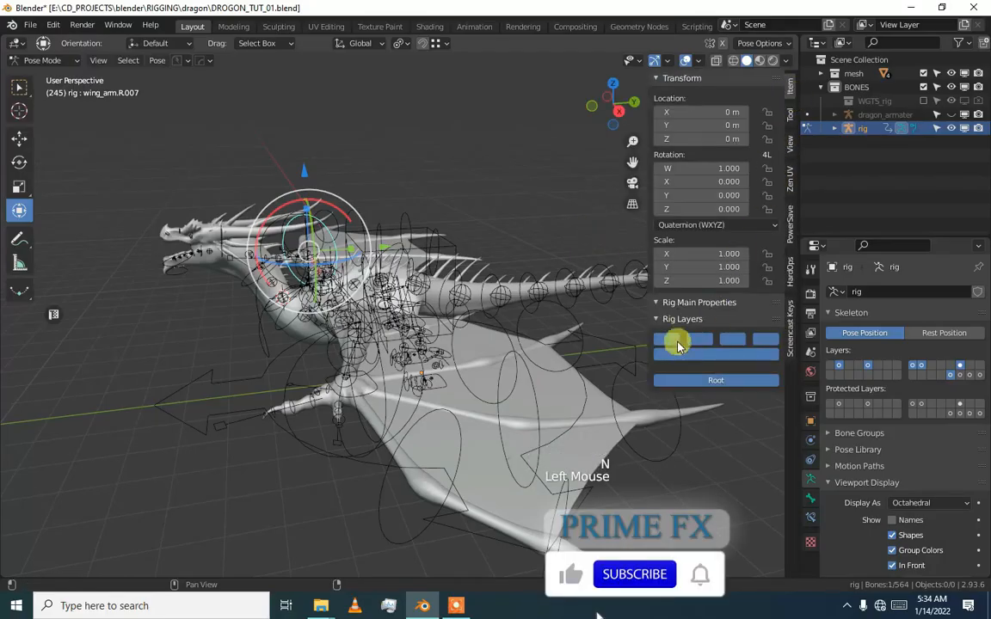
Orbit the view around the dragon to see its torso from the side.
{"action": "left_click_drag", "start_coordinate": [679, 344], "coordinate": [460, 351]}
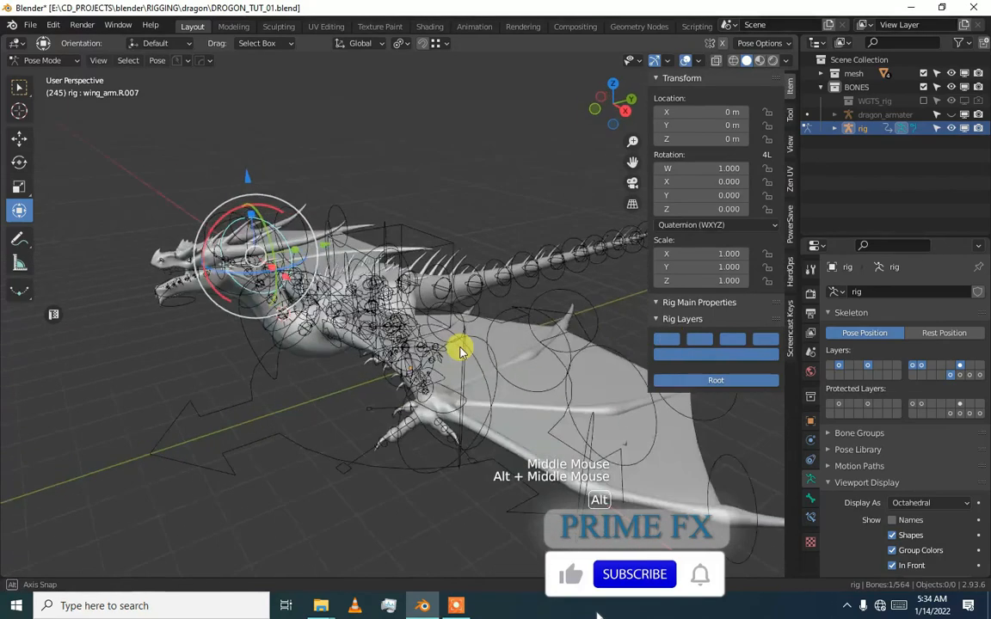
{"action": "left_click_drag", "start_coordinate": [461, 351], "coordinate": [319, 409]}
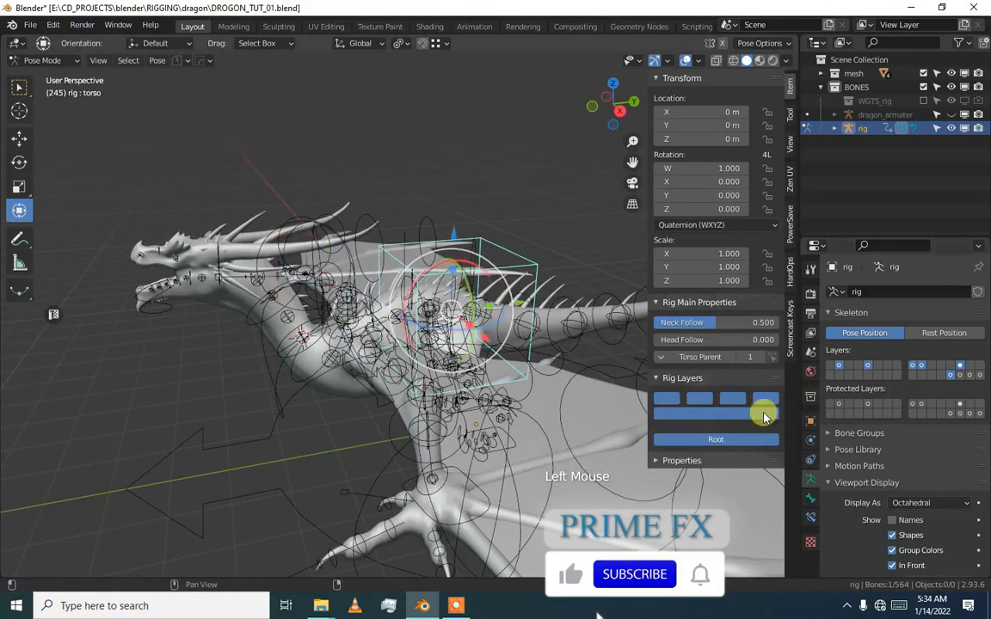
Leave Pose Mode on the generated rig with Ctrl+Tab.
{"action": "key", "text": "ctrl+Tab"}
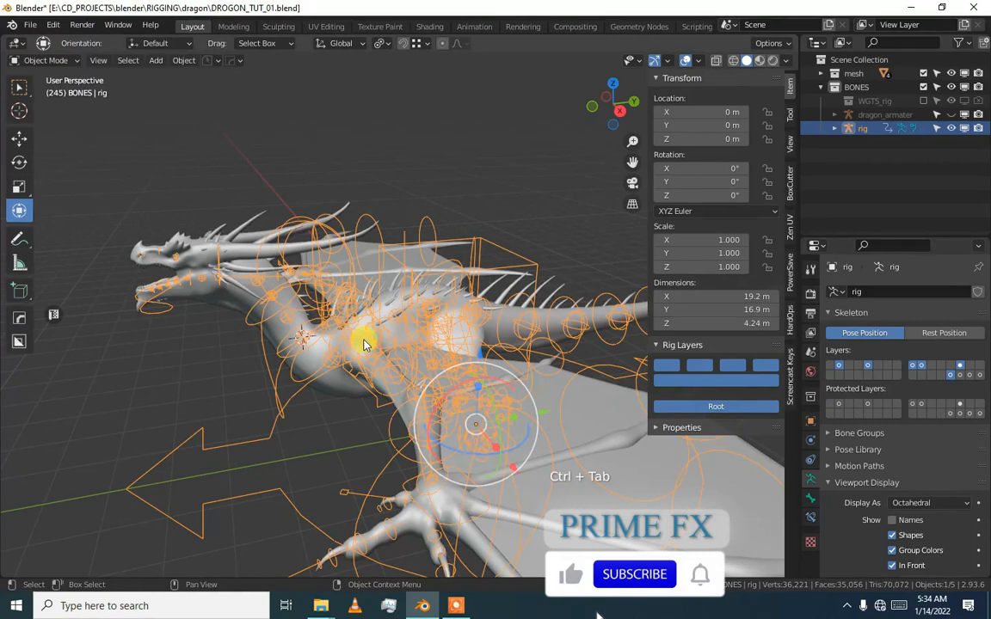
{"action": "mouse_move", "coordinate": [446, 325]}
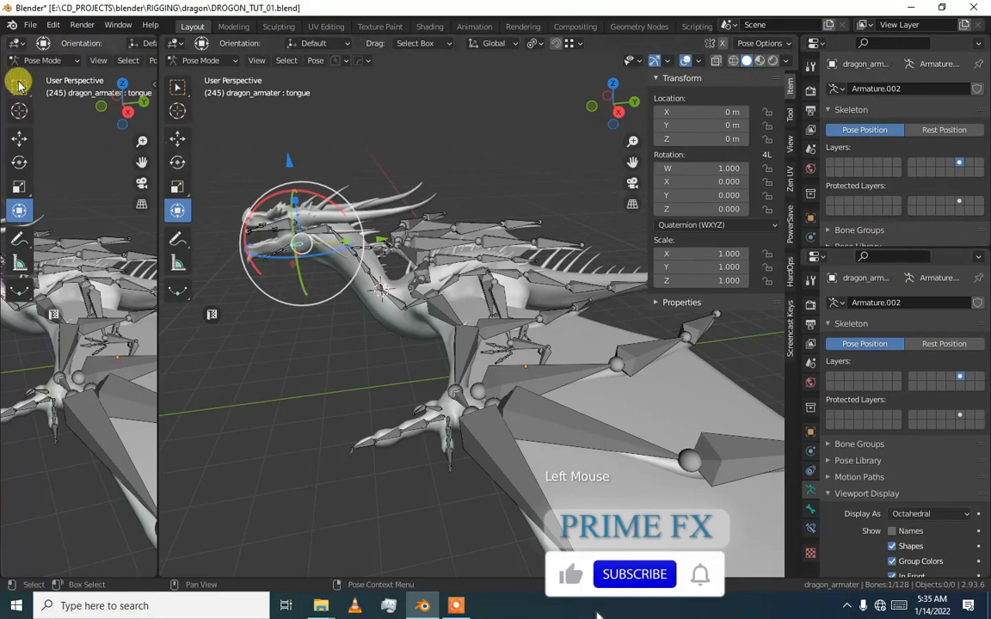
Show bone properties beside the viewport and scroll to the neck's super-head Rigify type.
{"action": "left_click", "coordinate": [19, 82]}
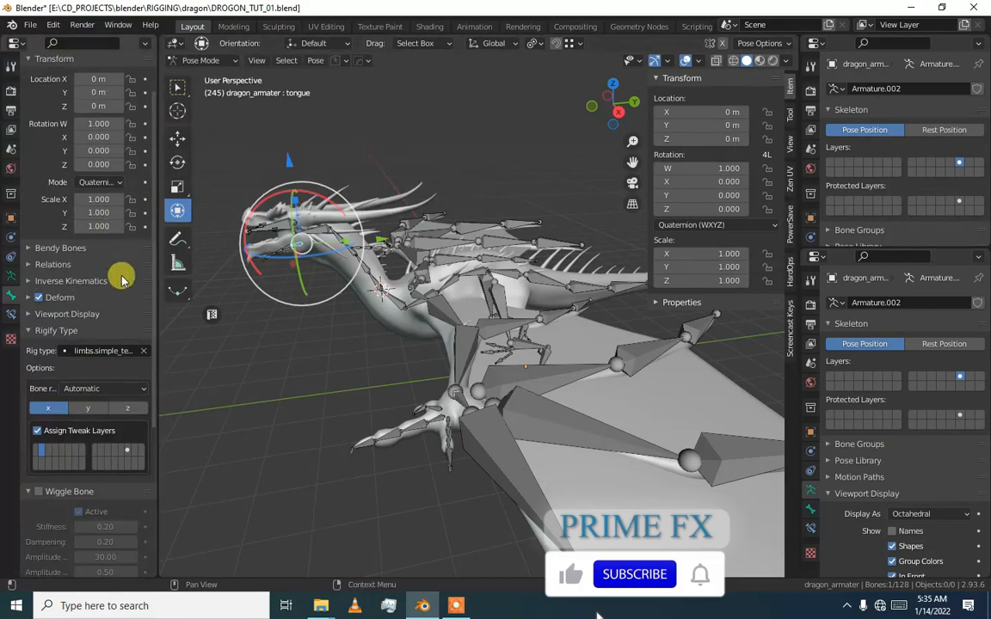
{"action": "scroll", "scroll_direction": "down", "scroll_amount": 3}
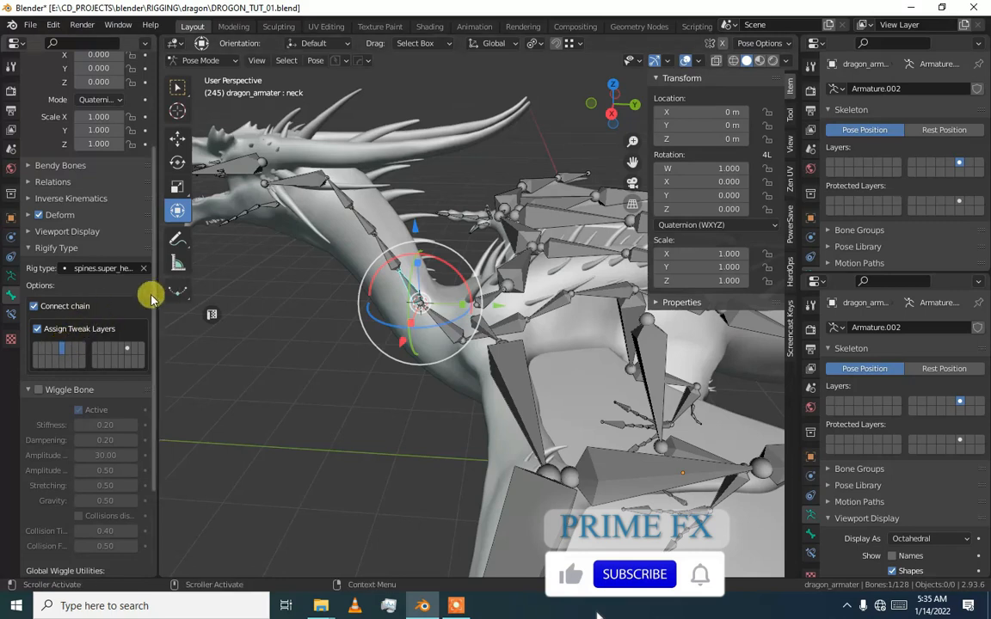
{"action": "scroll", "scroll_direction": "down", "scroll_amount": 3}
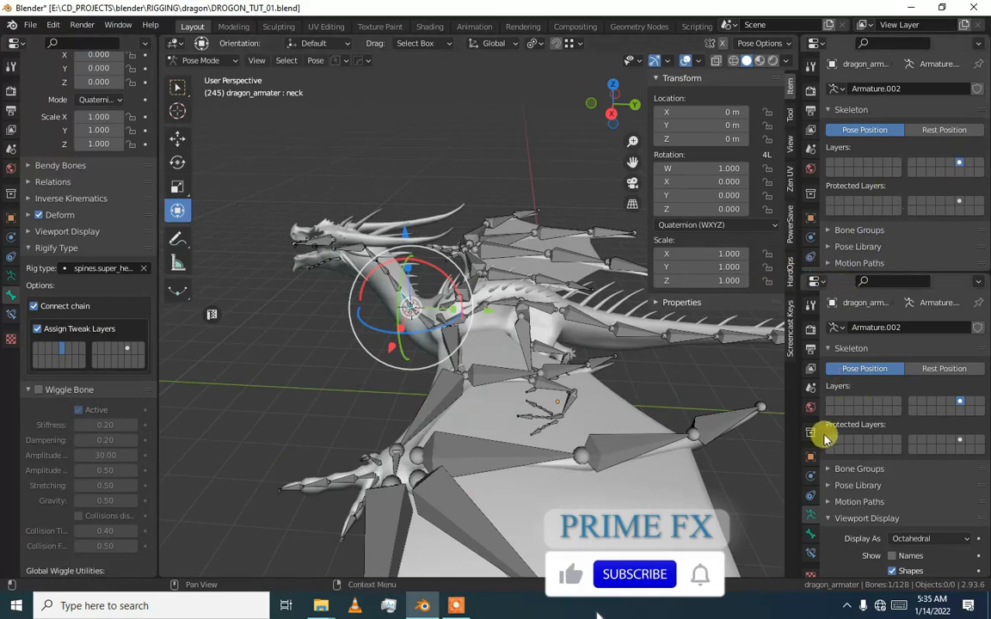
Scroll the armature properties past Rigify Bone Groups to the Layer Names panel.
{"action": "scroll", "scroll_direction": "down", "scroll_amount": 3}
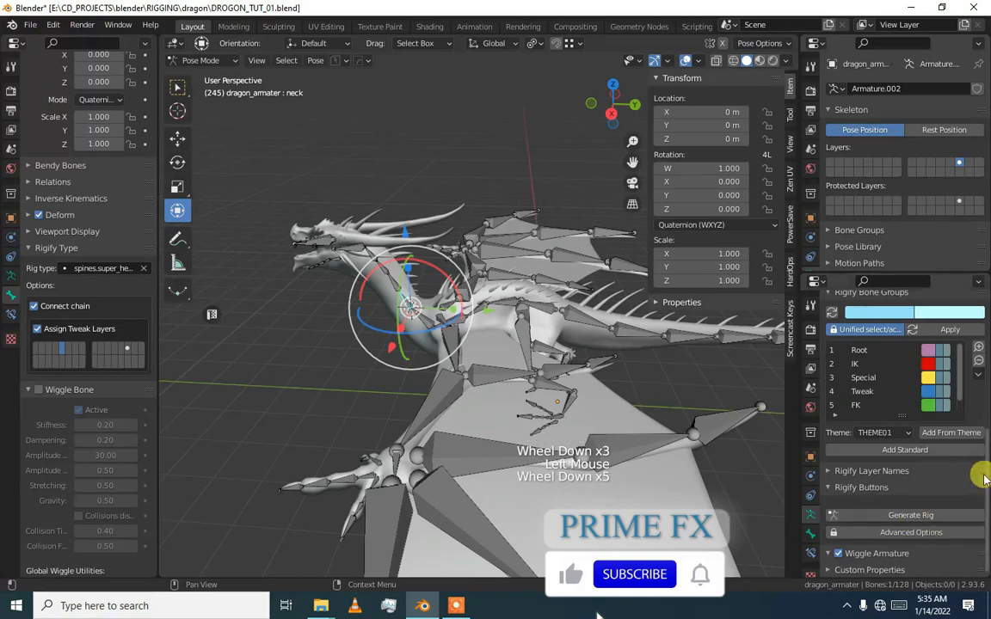
{"action": "scroll", "scroll_direction": "down", "scroll_amount": 3}
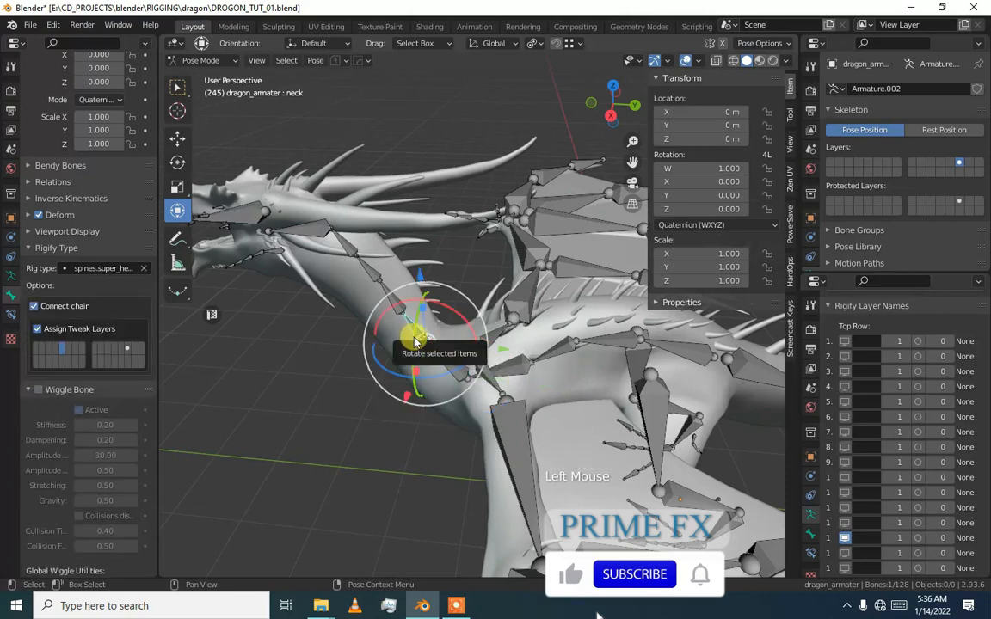
{"action": "scroll", "scroll_direction": "down", "scroll_amount": 3}
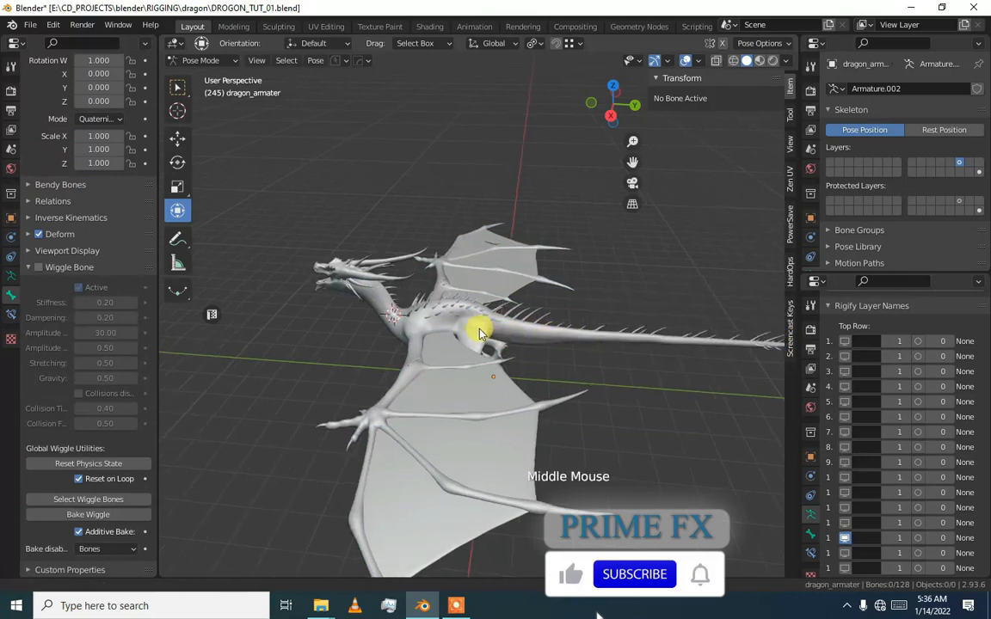
Scroll back up and start selecting the dragon's head bones.
{"action": "scroll", "scroll_direction": "up", "scroll_amount": 3}
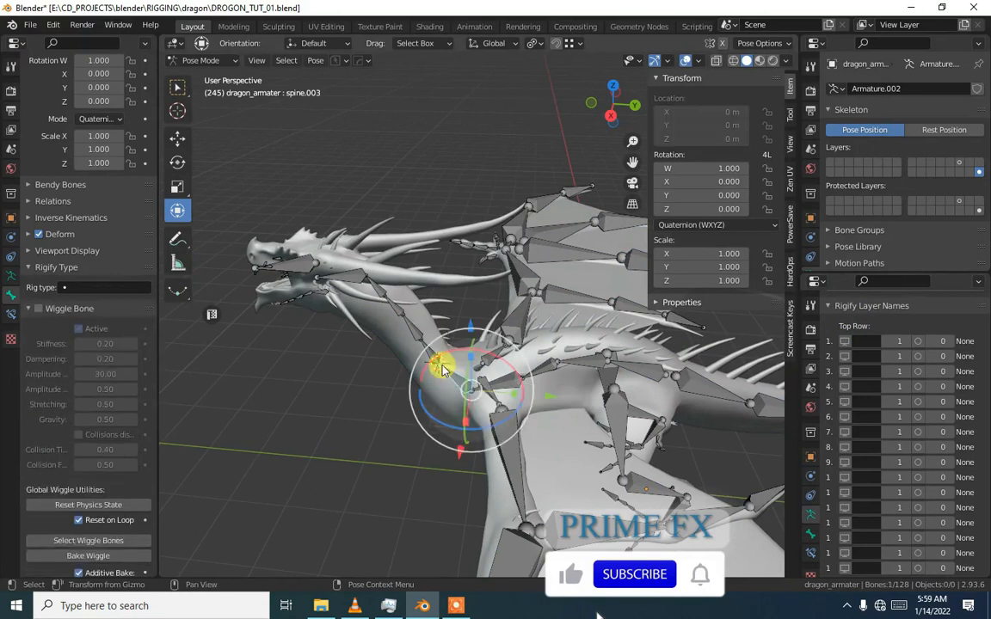
{"action": "left_click", "coordinate": [439, 357]}
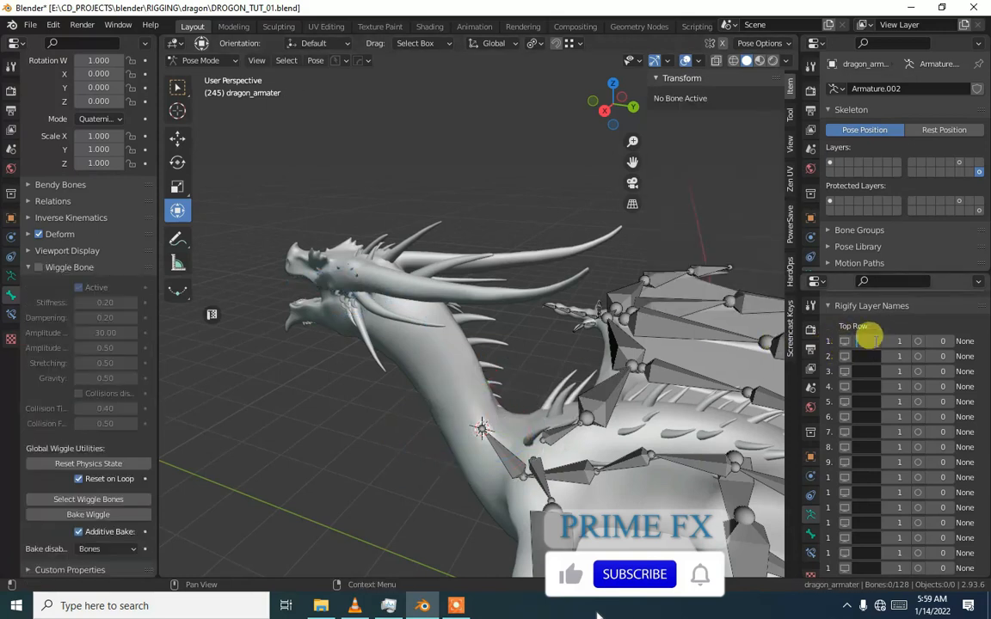
Enter HEAD as the first Rigify layer name.
{"action": "type", "text": "HEAD"}
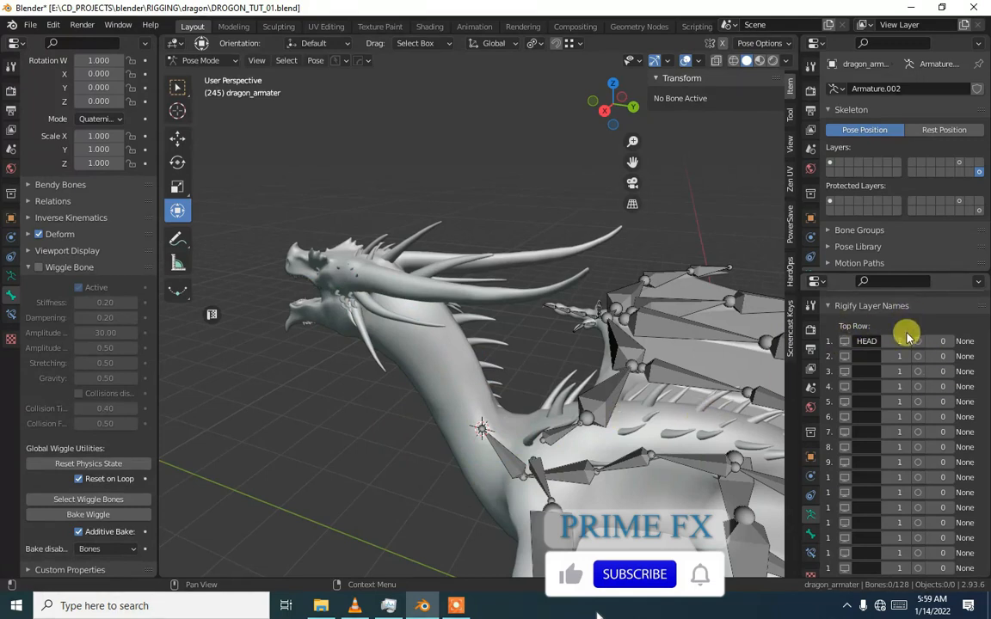
{"action": "mouse_move", "coordinate": [901, 341]}
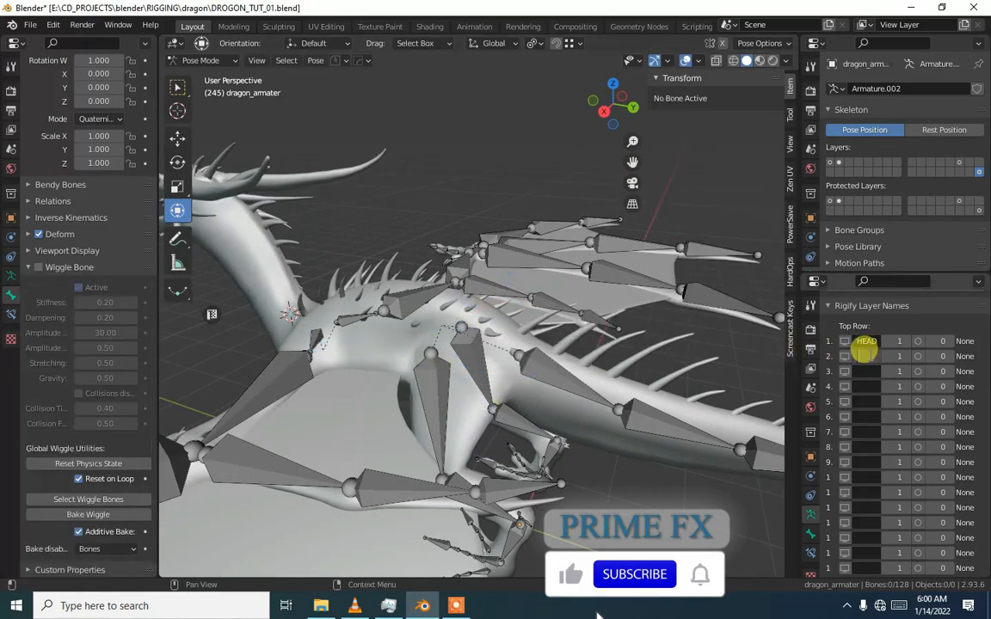
Name the third Rigify layer TAIL, then orbit toward the dragon's wing.
{"action": "left_click", "coordinate": [867, 356]}
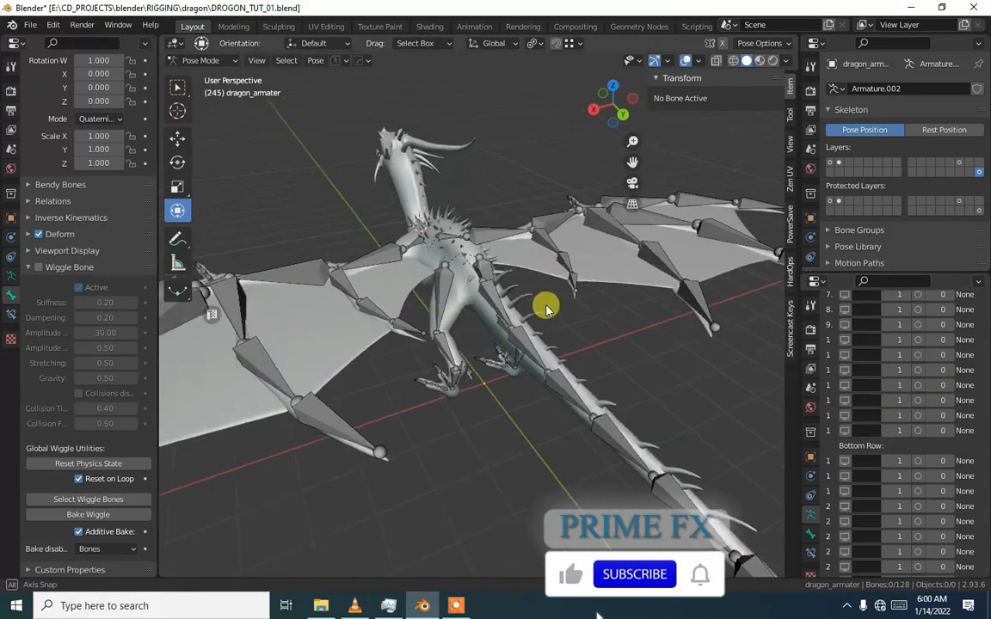
{"action": "left_click_drag", "start_coordinate": [546, 310], "coordinate": [524, 361]}
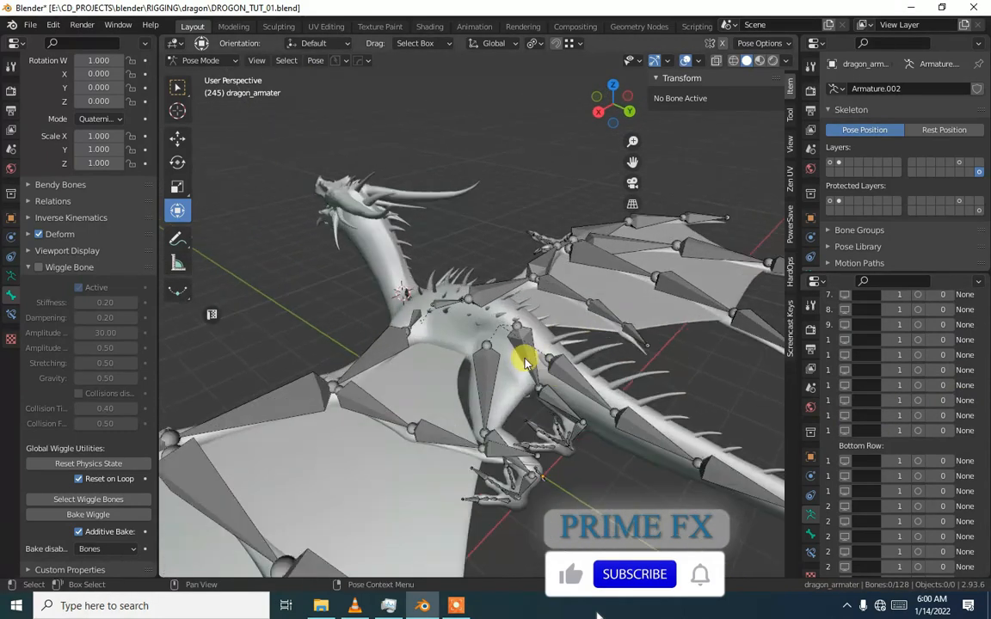
{"action": "left_click_drag", "start_coordinate": [525, 361], "coordinate": [519, 336]}
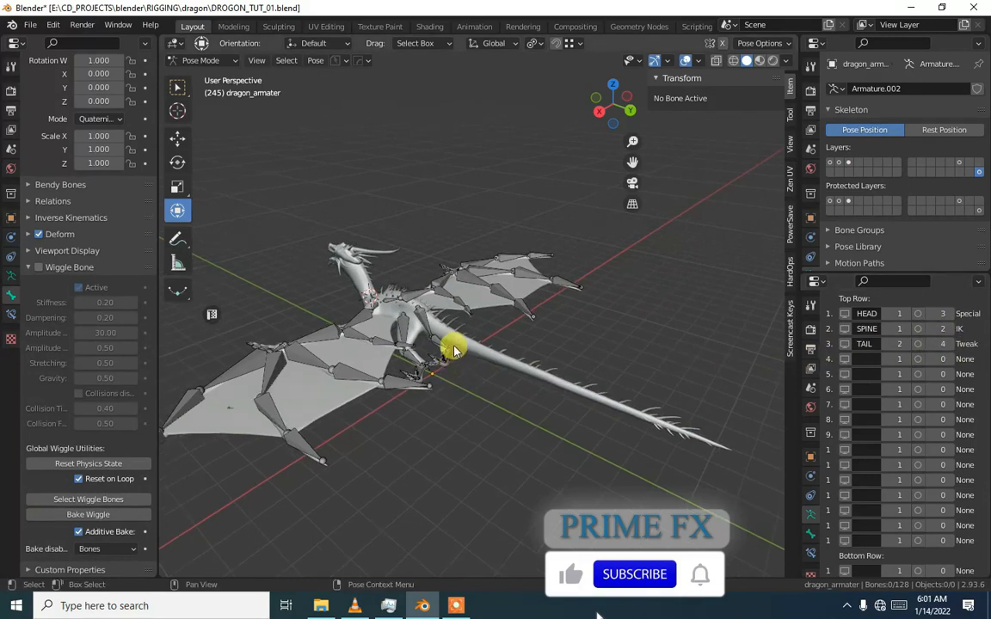
{"action": "left_click_drag", "start_coordinate": [456, 352], "coordinate": [477, 362]}
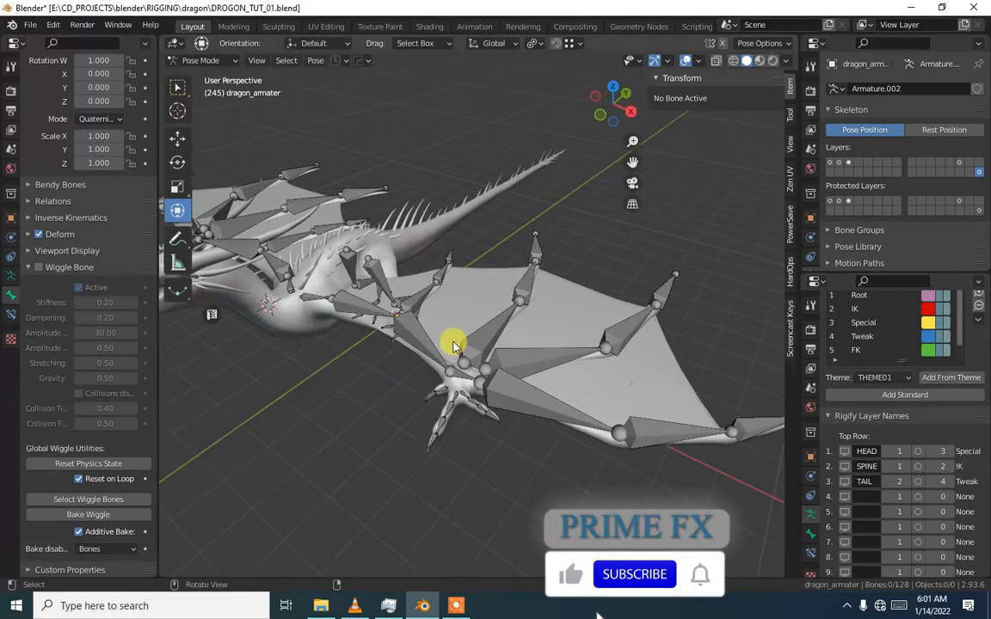
Select a bone of the near left wing and orbit around the dragon.
{"action": "left_click", "coordinate": [353, 322]}
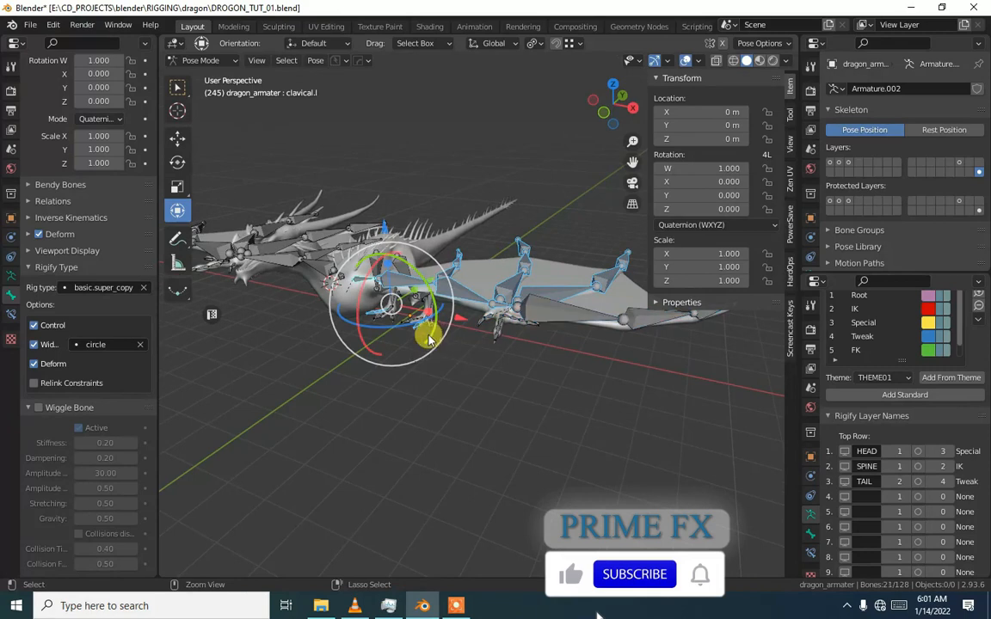
{"action": "left_click_drag", "start_coordinate": [431, 339], "coordinate": [336, 358]}
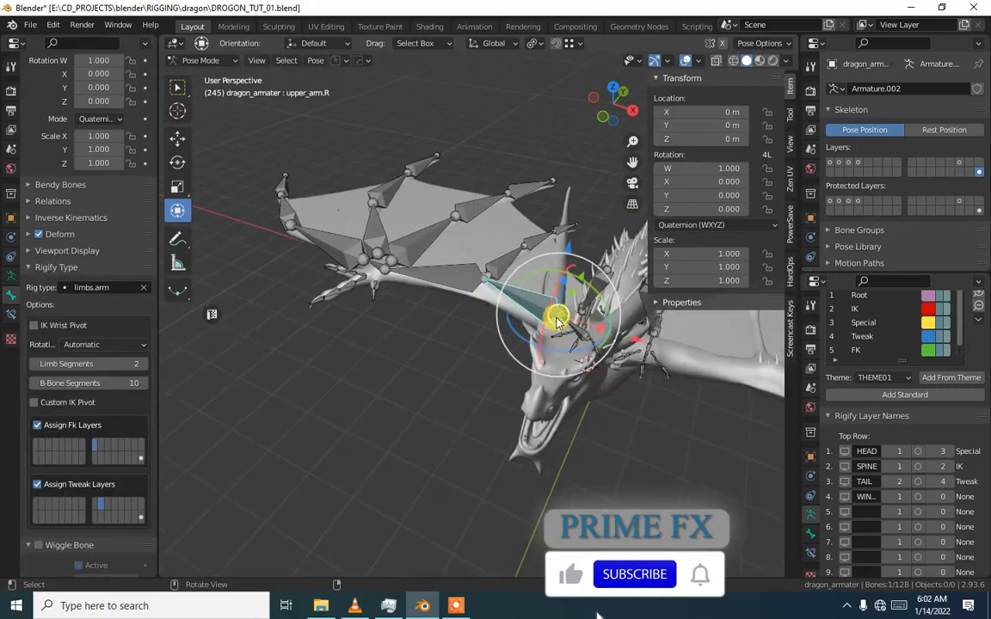
Box-select the right wing bones, move them to layer 5, and start naming that layer.
{"action": "left_click_drag", "start_coordinate": [559, 318], "coordinate": [473, 361]}
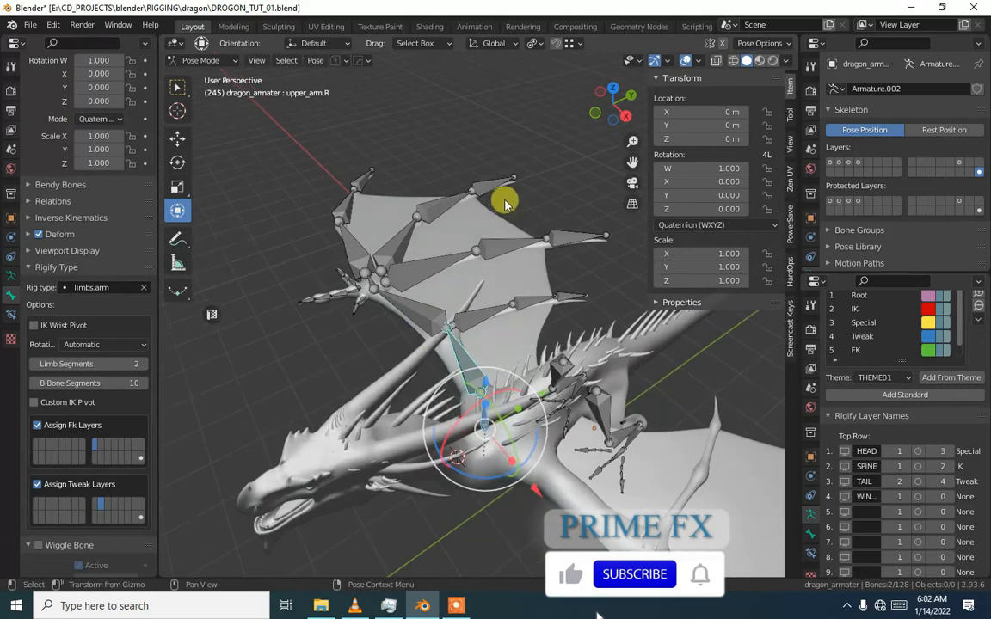
{"action": "left_click_drag", "start_coordinate": [506, 201], "coordinate": [329, 310]}
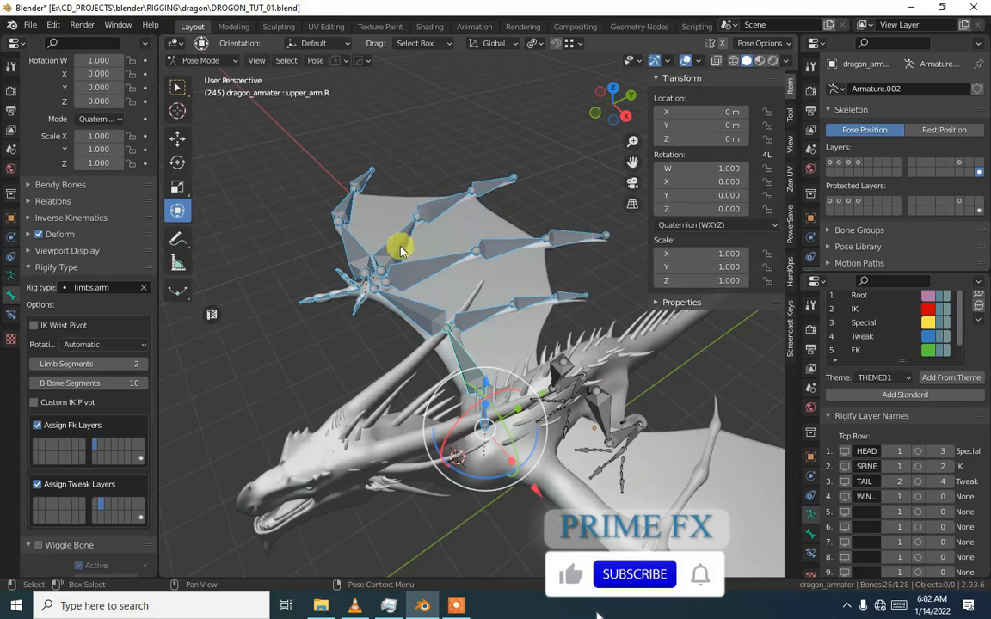
{"action": "left_click", "coordinate": [790, 92]}
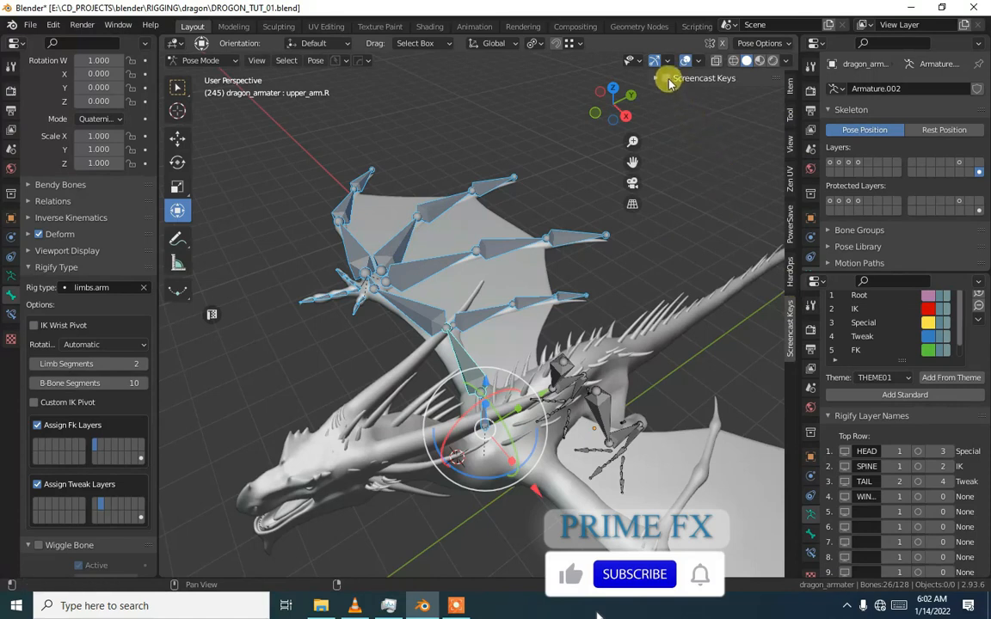
{"action": "scroll", "scroll_direction": "down", "scroll_amount": 3}
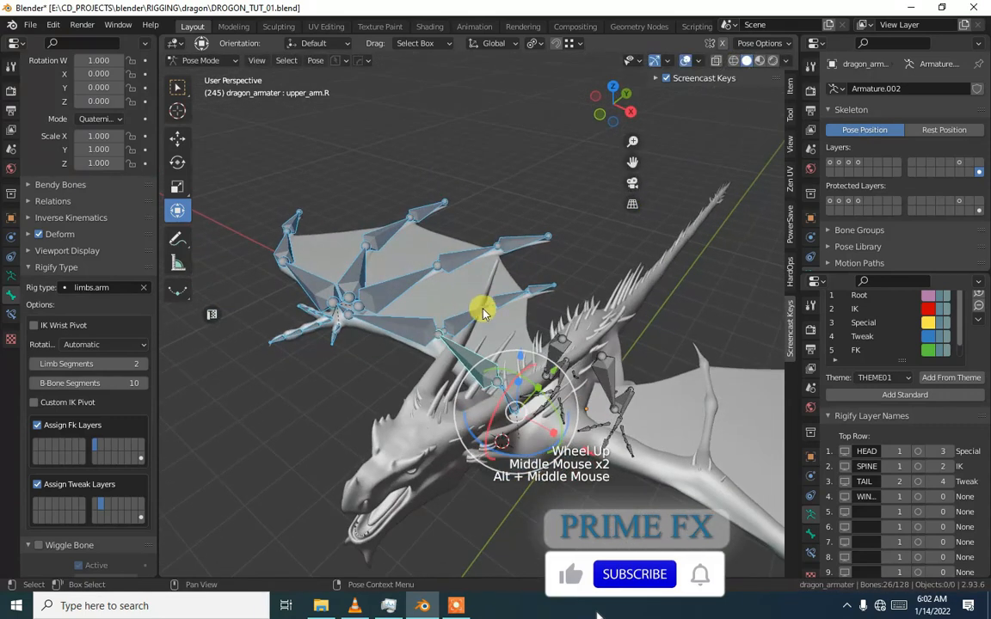
{"action": "scroll", "scroll_direction": "down", "scroll_amount": 3}
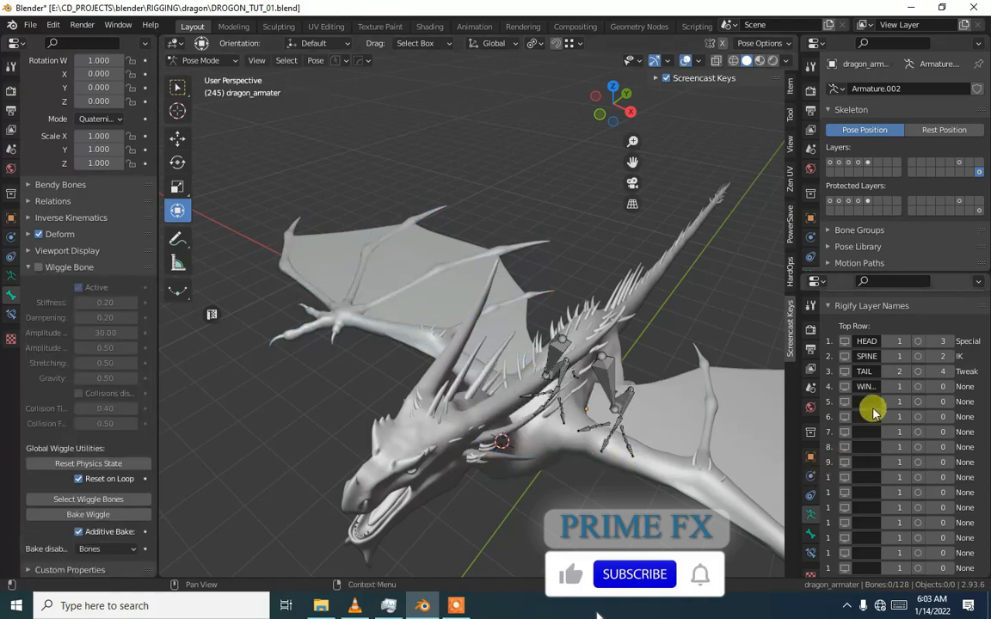
{"action": "left_click", "coordinate": [867, 386]}
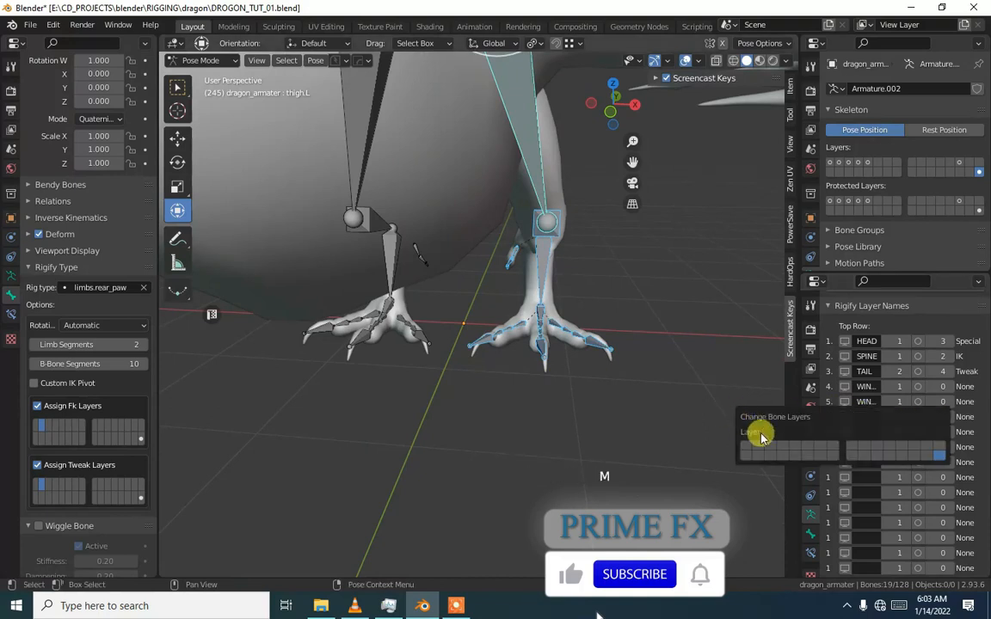
{"action": "mouse_move", "coordinate": [807, 450]}
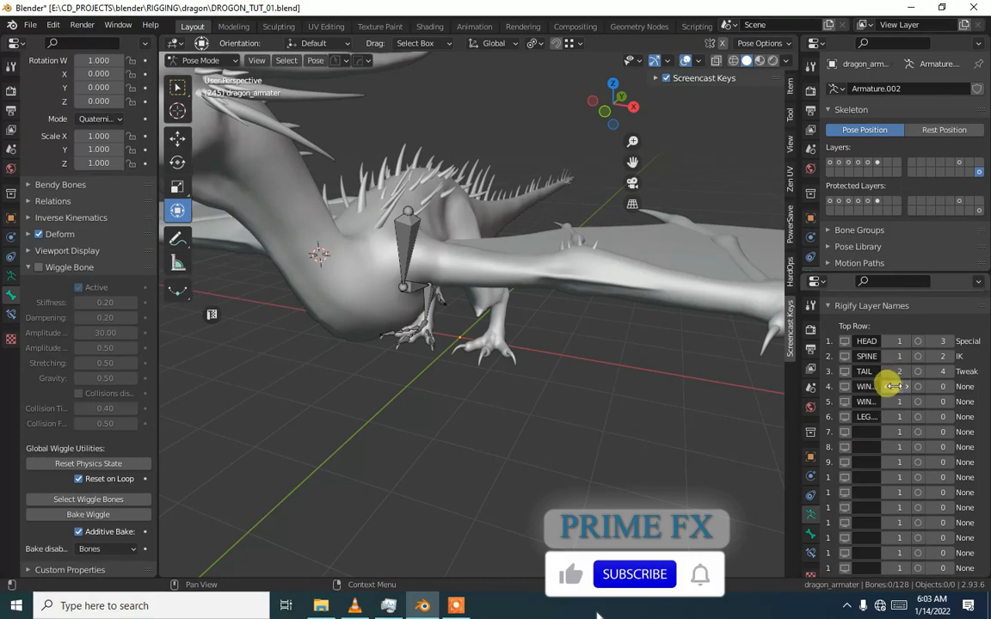
{"action": "mouse_move", "coordinate": [901, 386]}
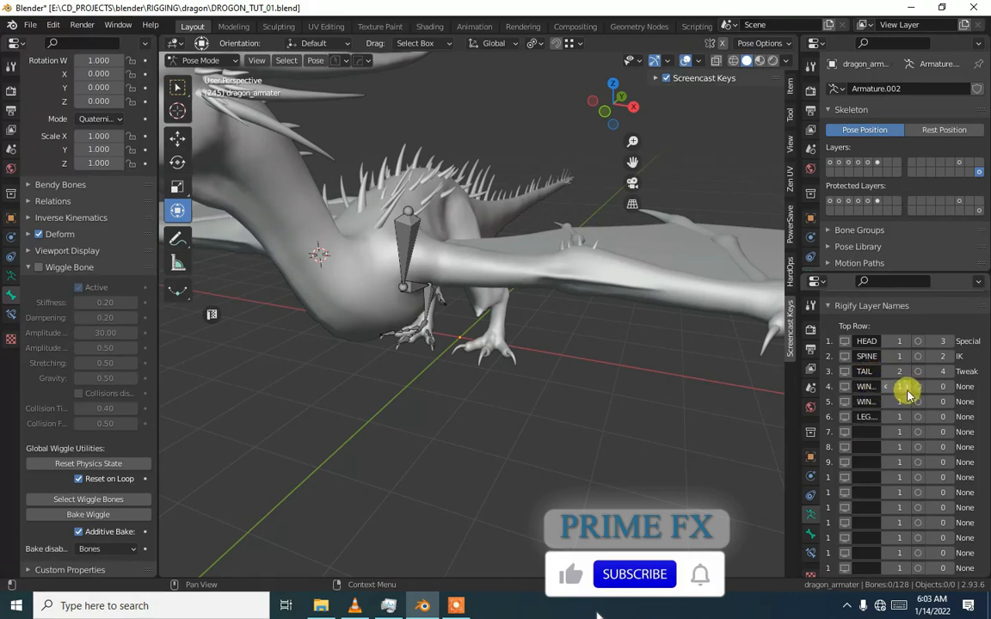
Raise the wing layers' UI row to 3 and the leg layer's to 4.
{"action": "left_click", "coordinate": [900, 387]}
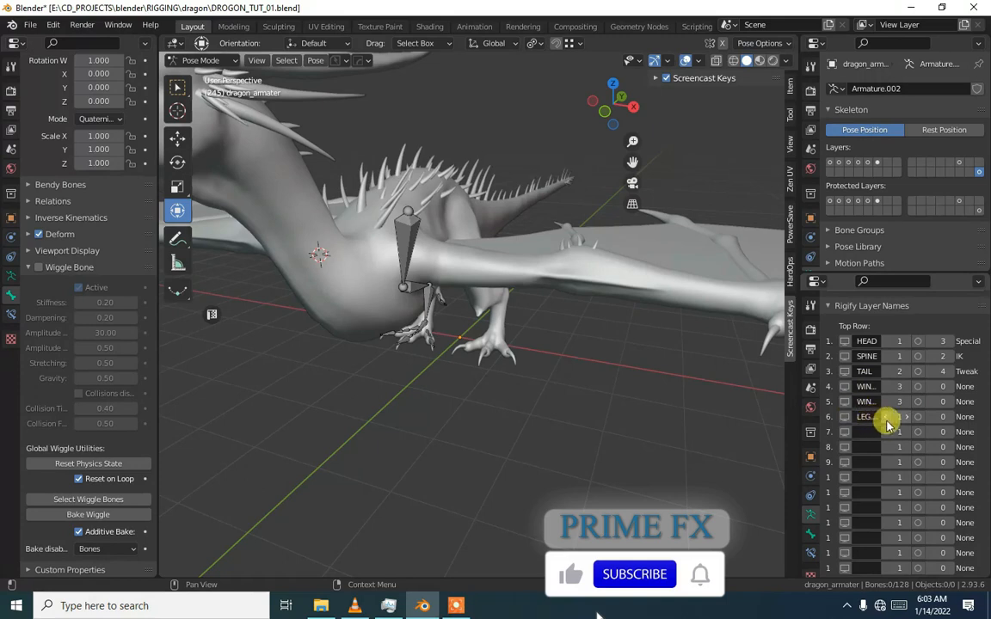
{"action": "left_click", "coordinate": [899, 417]}
{"action": "type", "text": "4"}
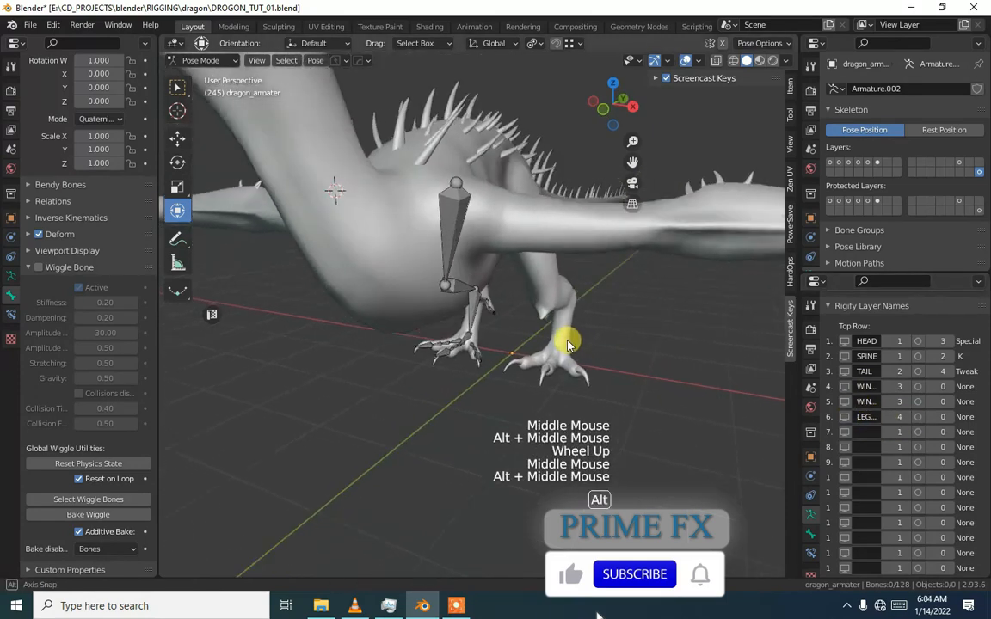
{"action": "left_click_drag", "start_coordinate": [568, 344], "coordinate": [430, 224]}
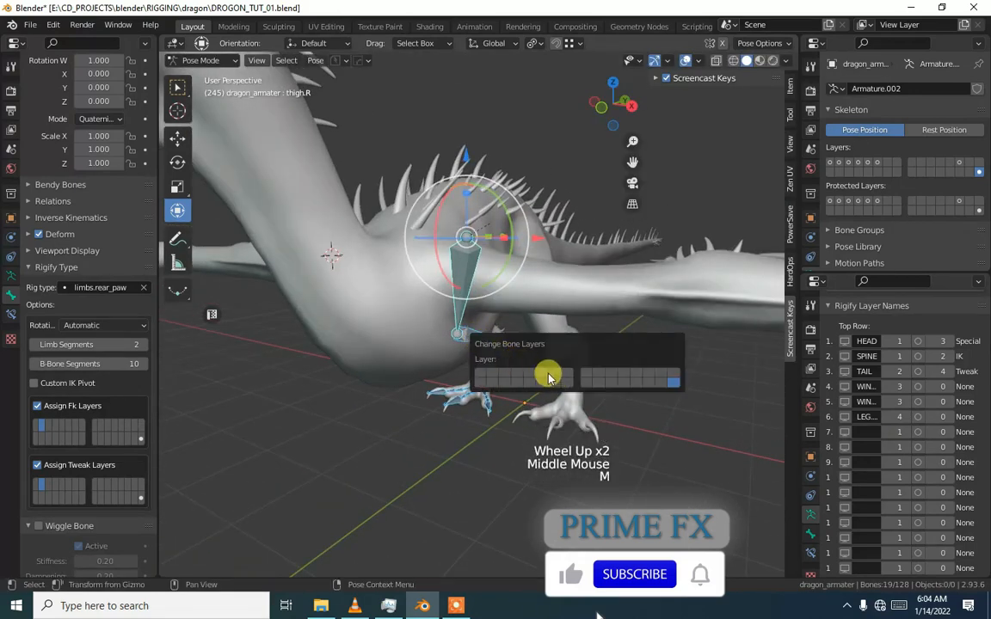
{"action": "mouse_move", "coordinate": [546, 378]}
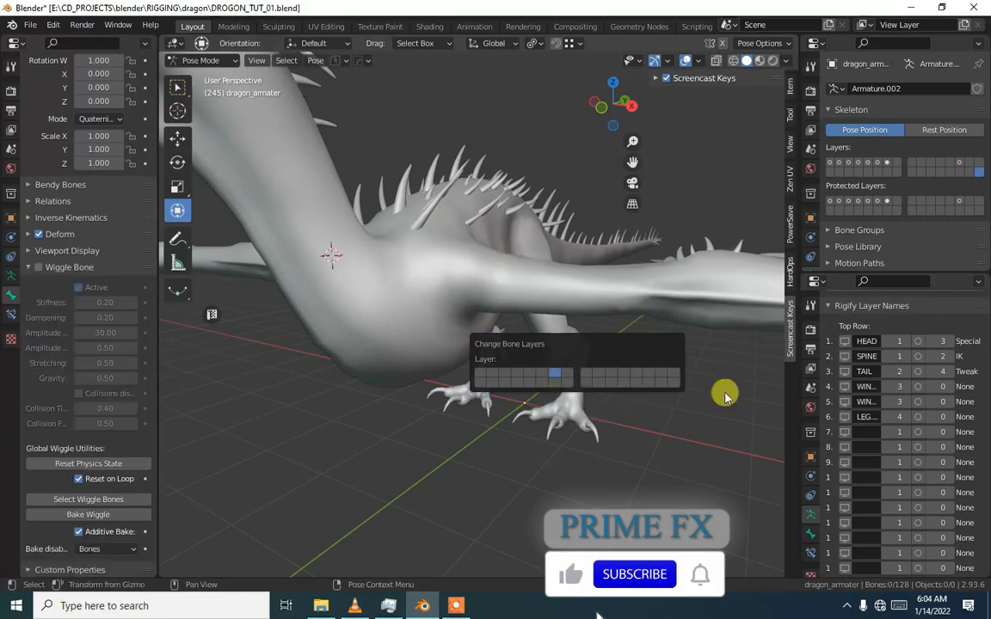
Move the selected right leg bones onto layer 7 and scroll toward Rigify Layer Names.
{"action": "left_click", "coordinate": [847, 432]}
{"action": "type", "text": "LEG.R"}
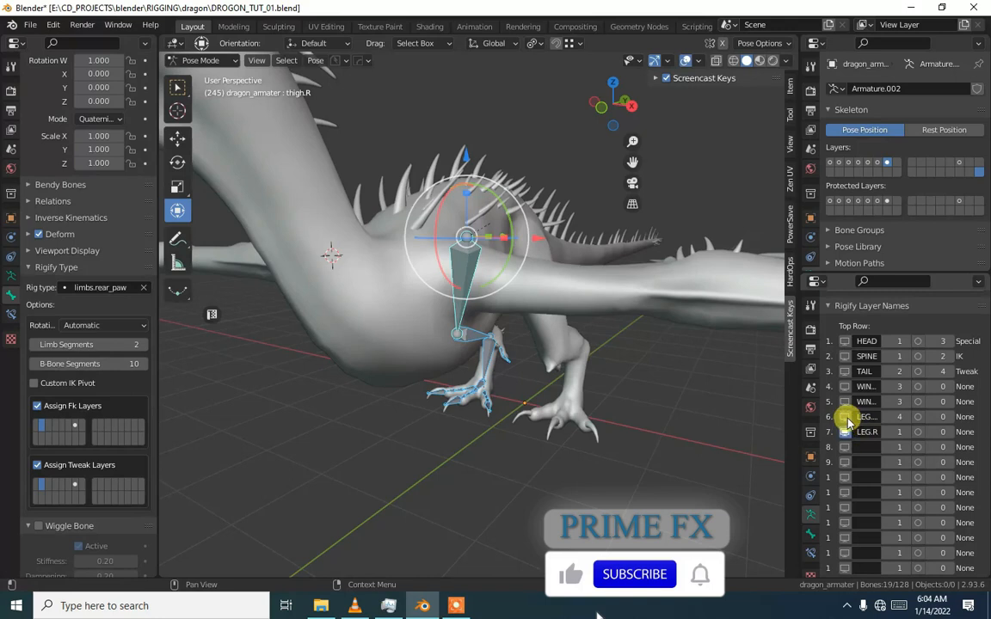
{"action": "scroll", "scroll_direction": "down", "scroll_amount": 3}
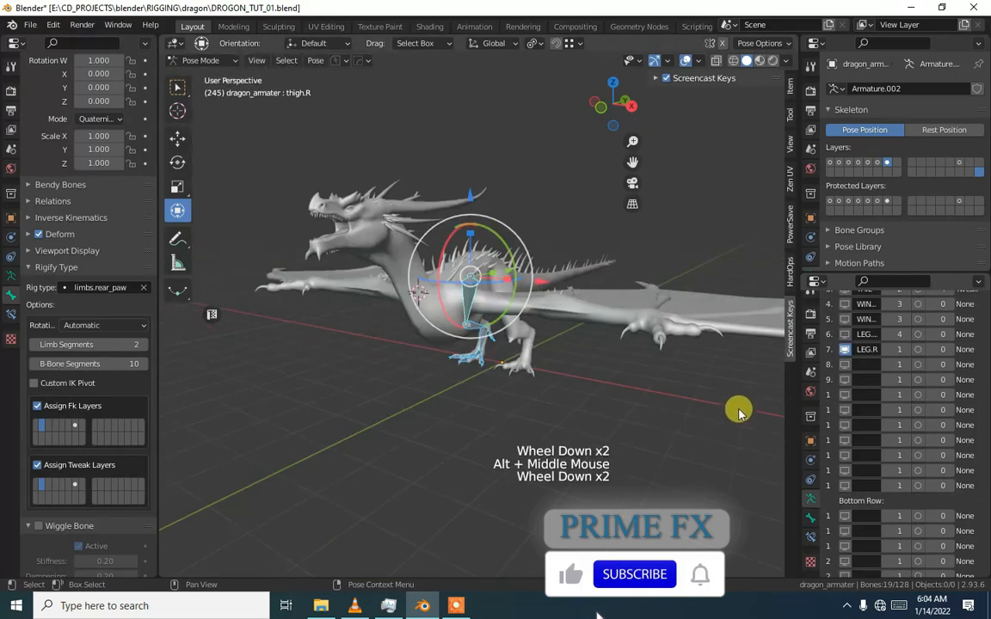